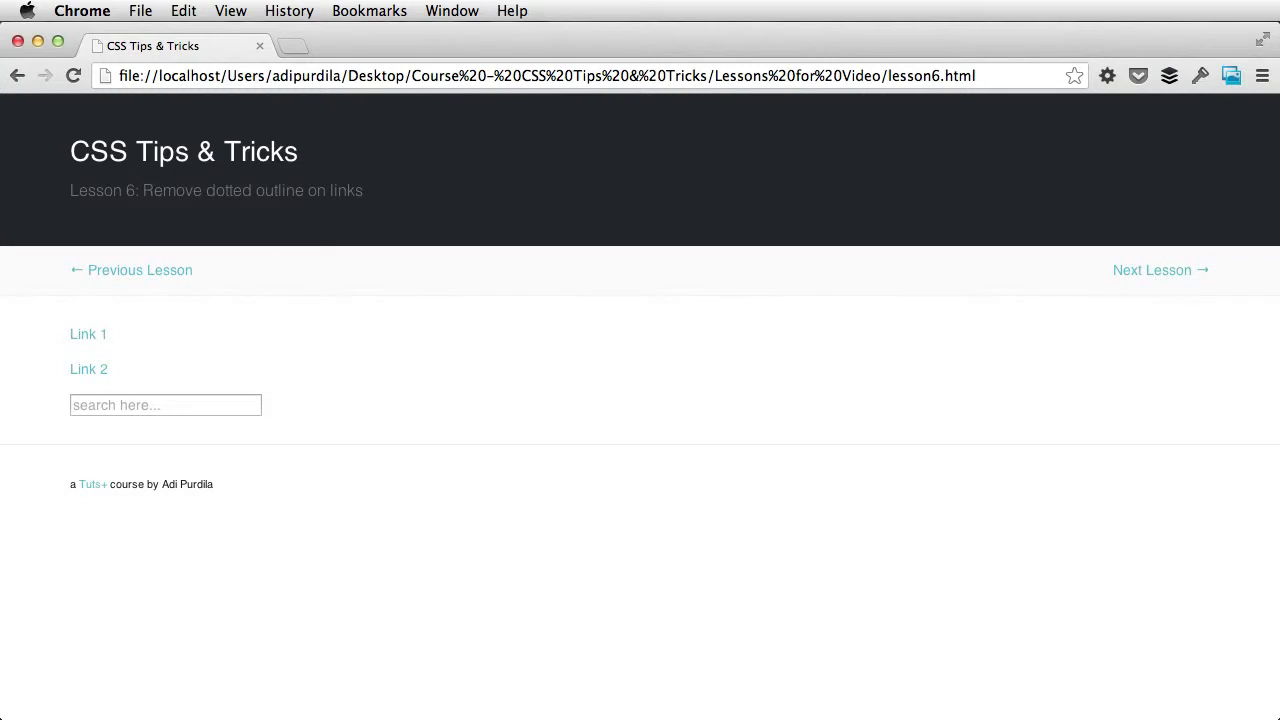
Step: Click a link on the Lesson 6 page to reveal its dotted focus outline
click(88, 334)
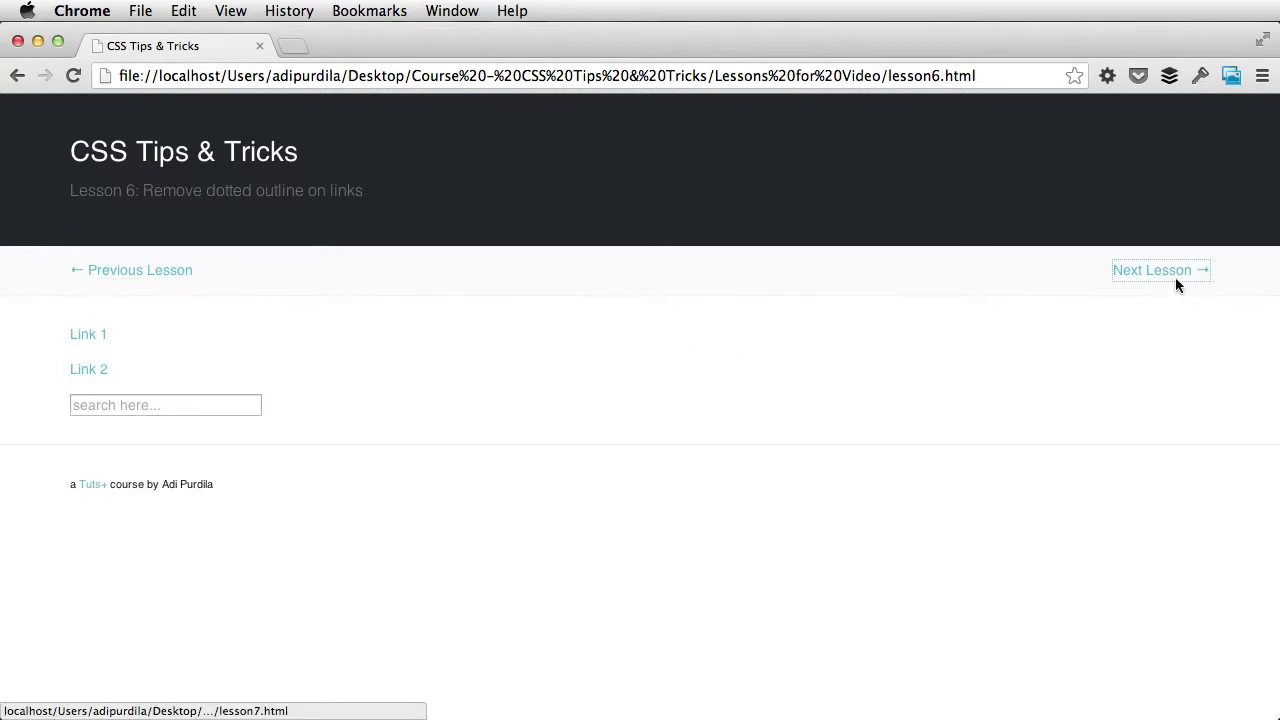
mouse_move(1147, 337)
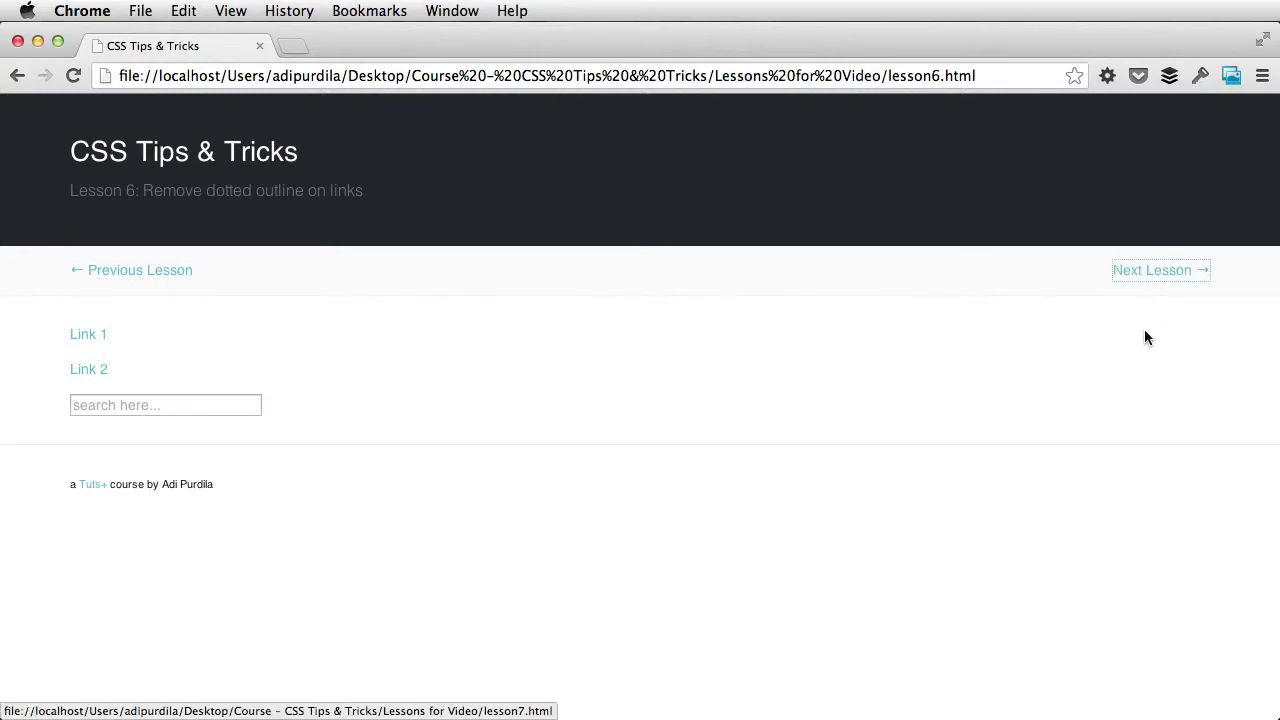
mouse_move(1201, 291)
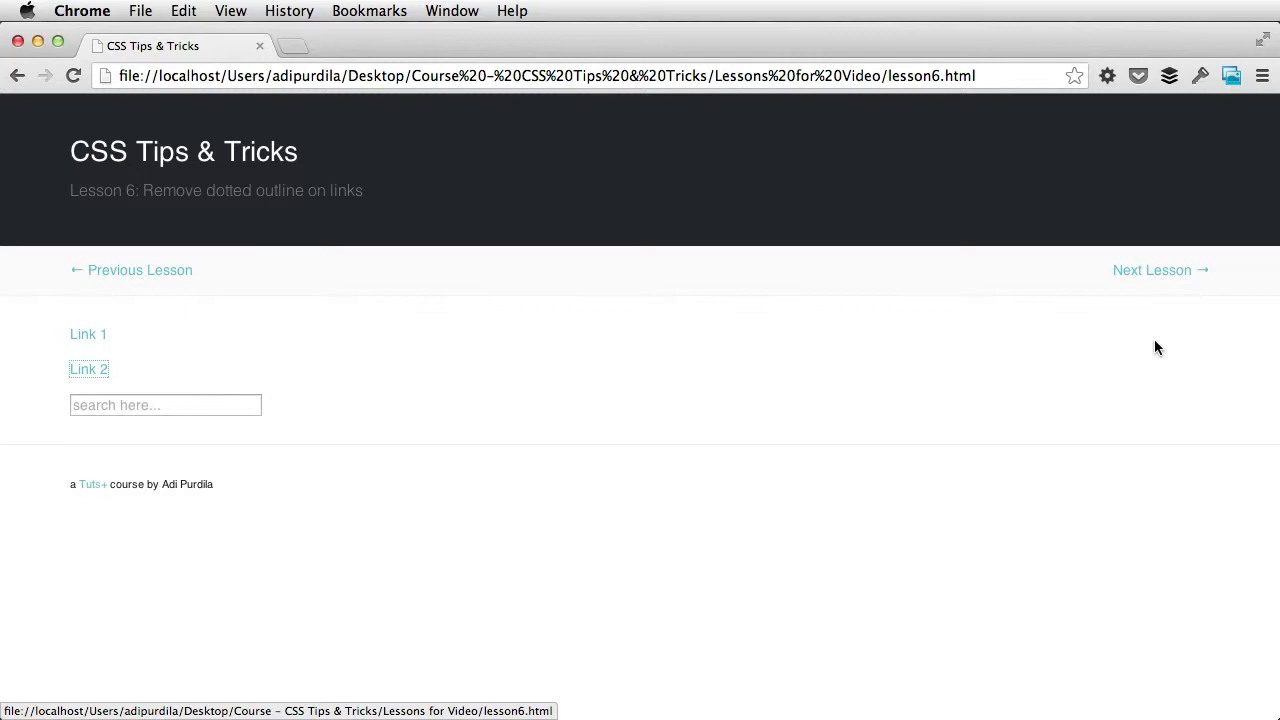
mouse_move(1050, 347)
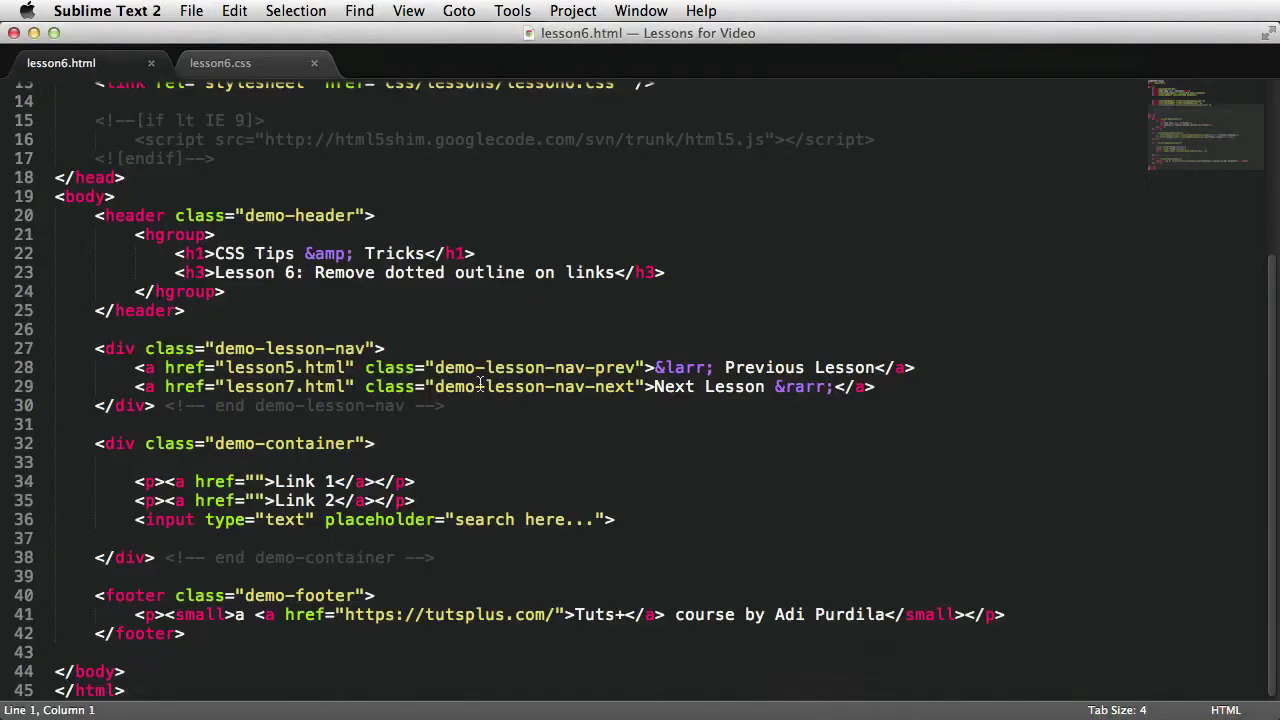
Step: Add an a:focus rule with an outline declaration to lesson6.css, then return to Chrome
click(220, 62)
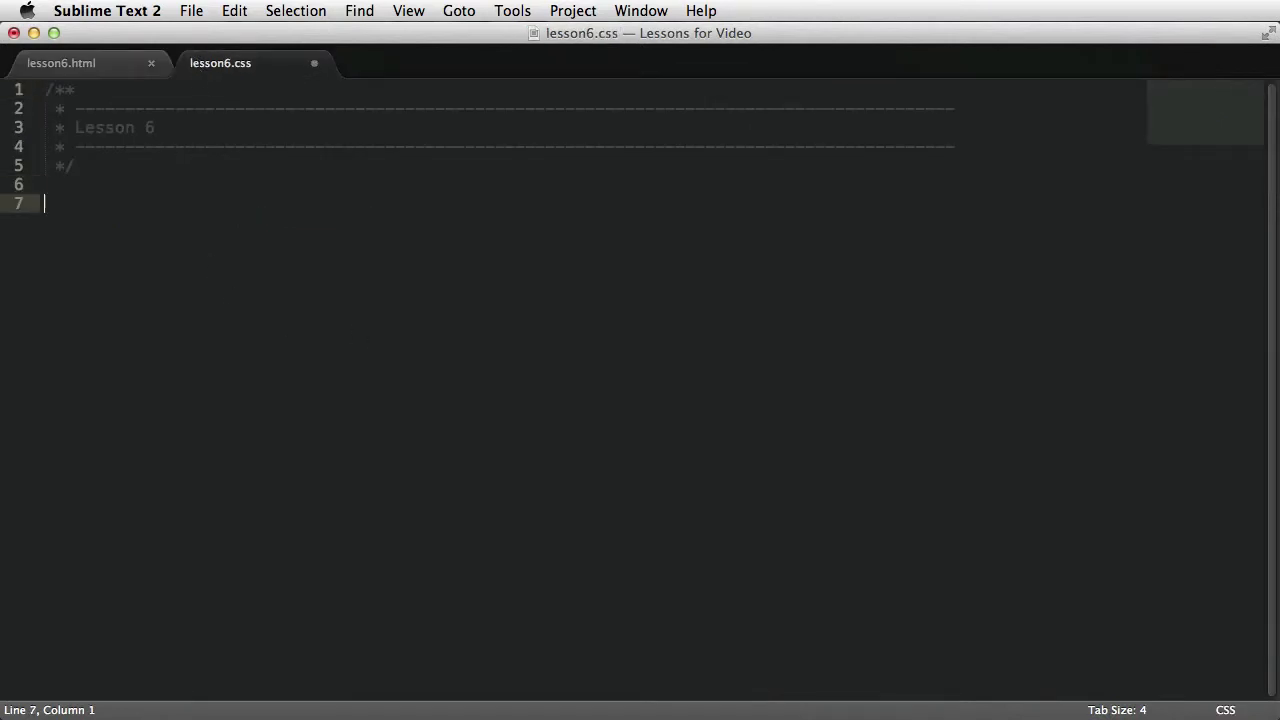
text(a:fioc;)
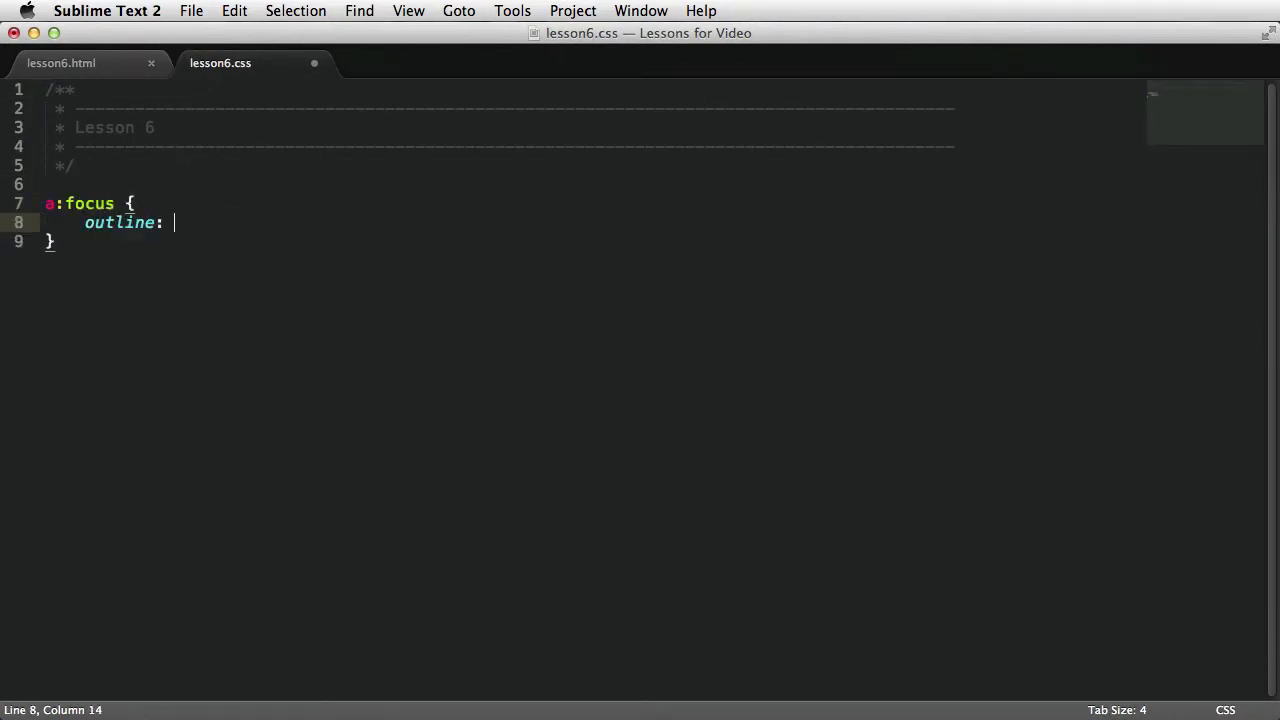
text(none;)
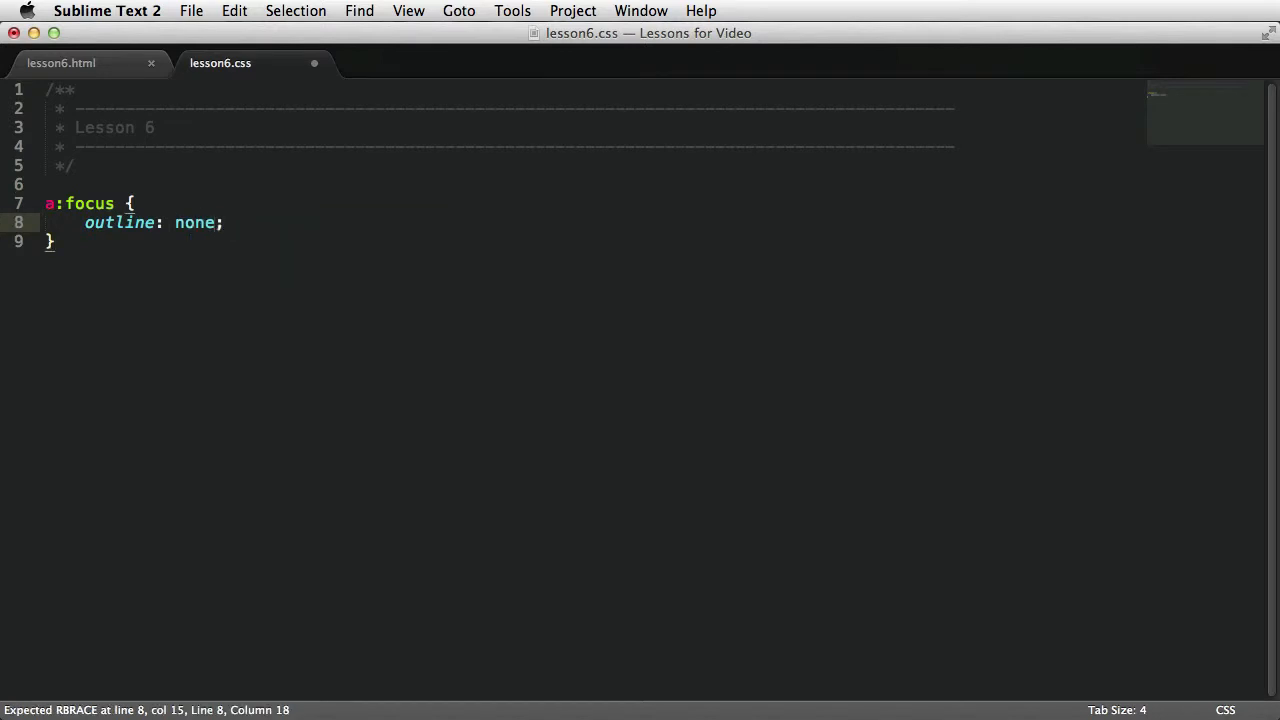
key(backspace)
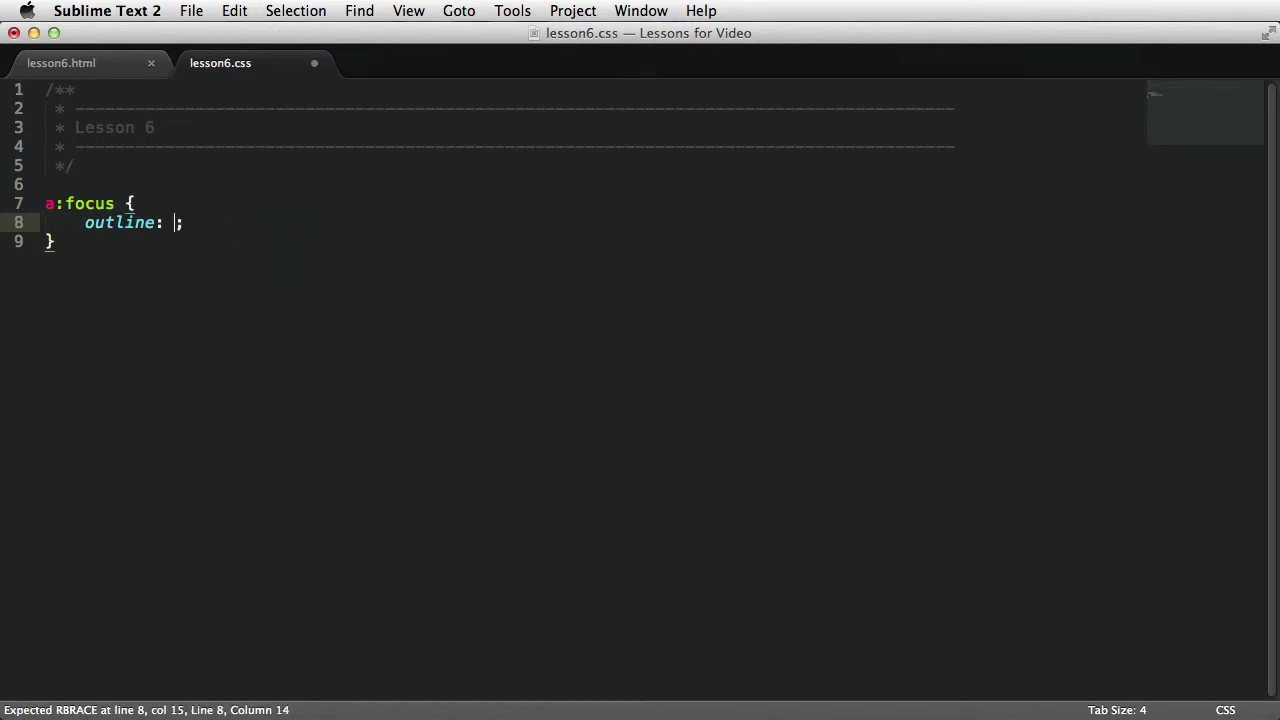
key(cmd+tab)
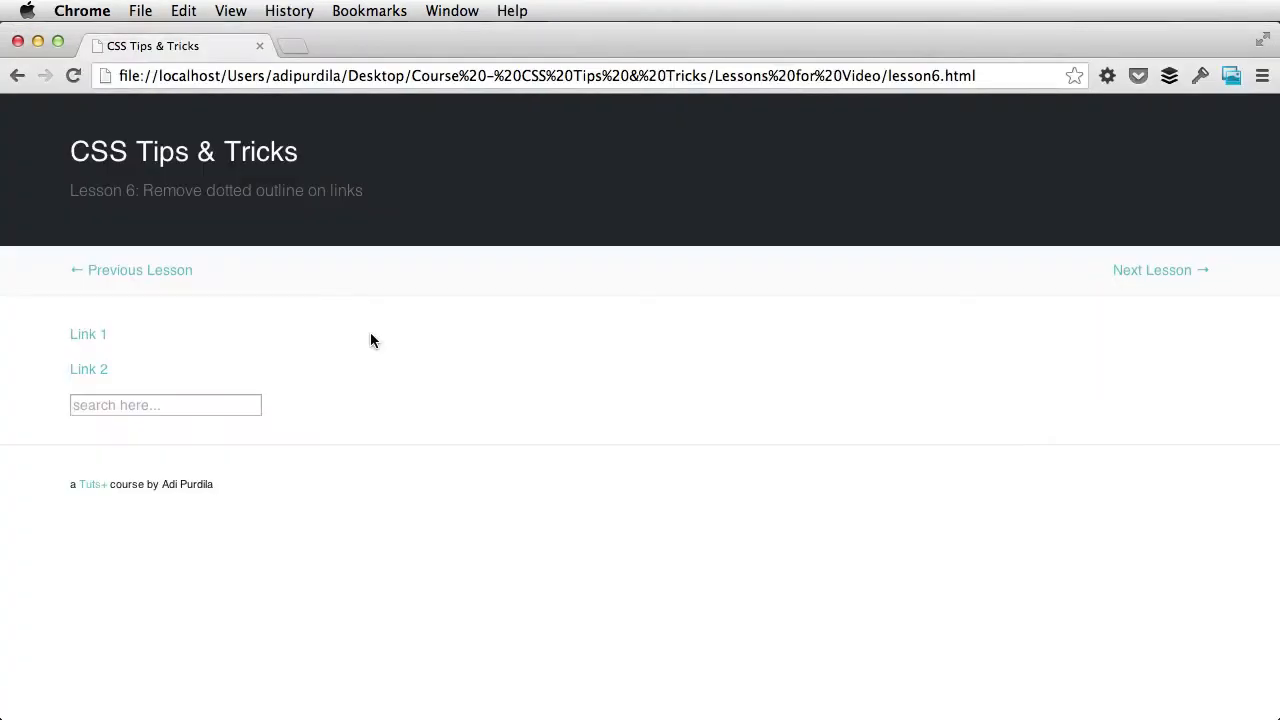
mouse_move(1160, 270)
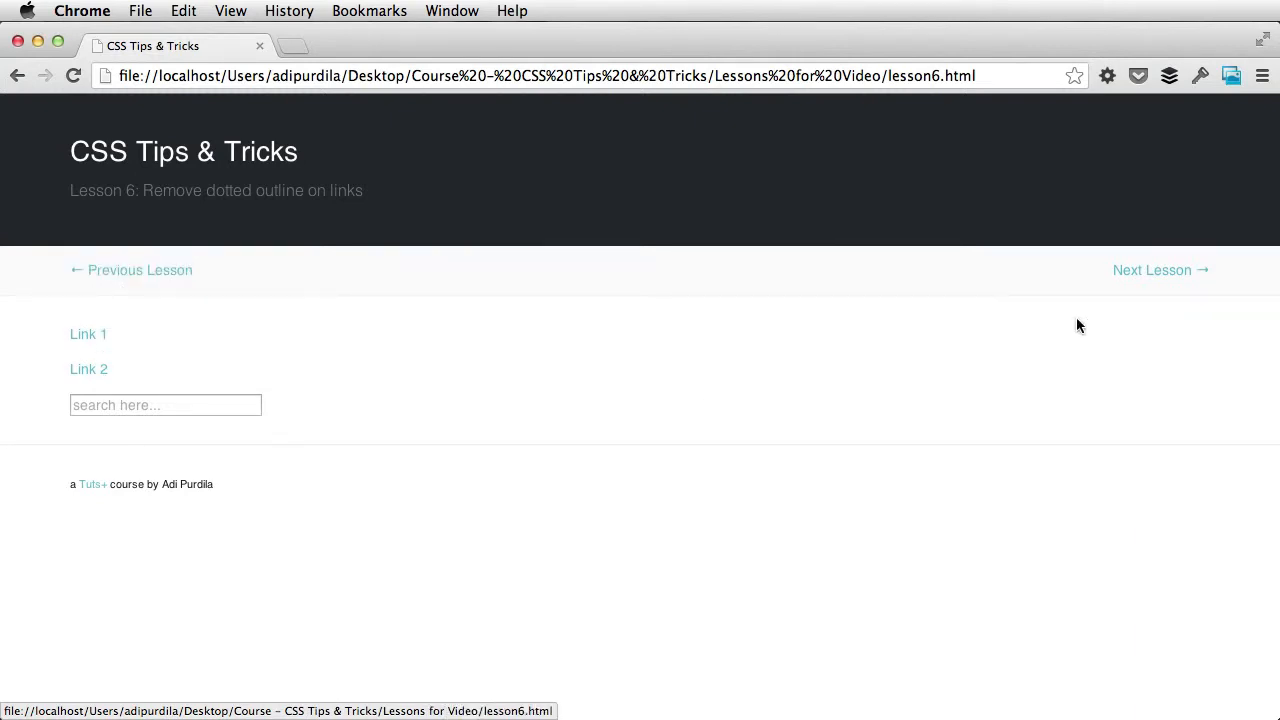
mouse_move(893, 355)
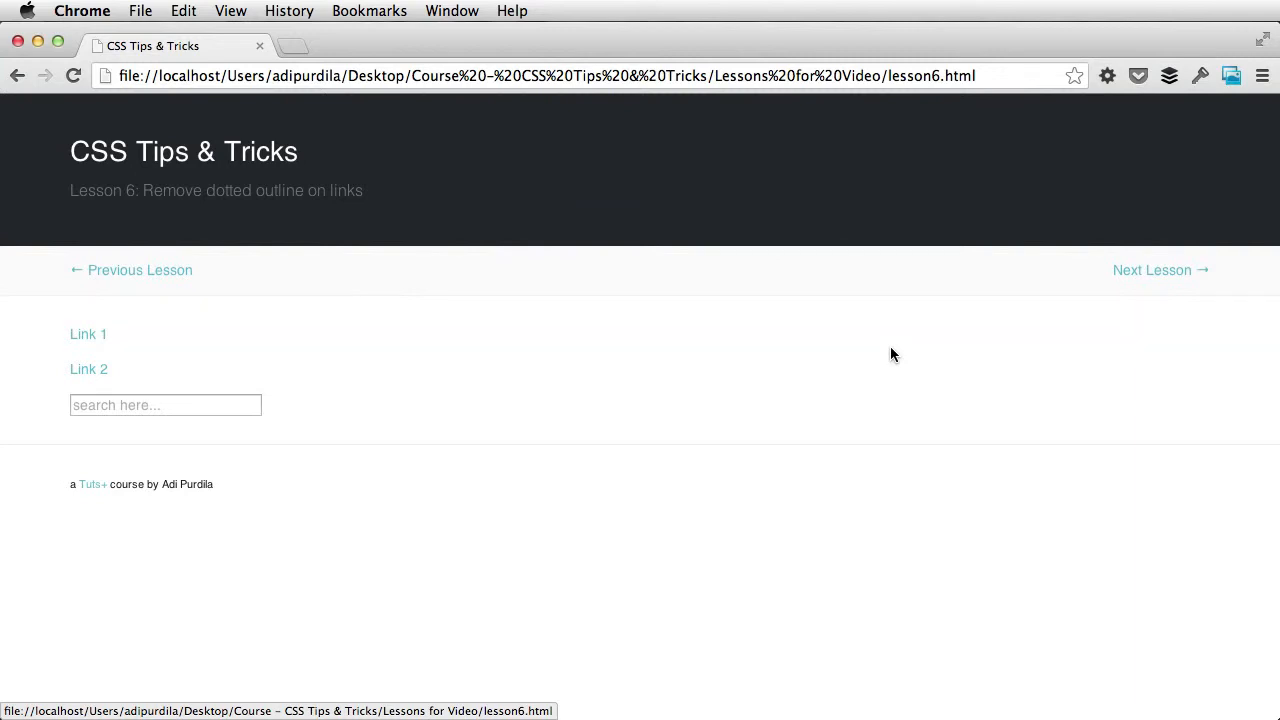
Step: Focus the 'search here...' field to show its blue glowing outline
click(165, 405)
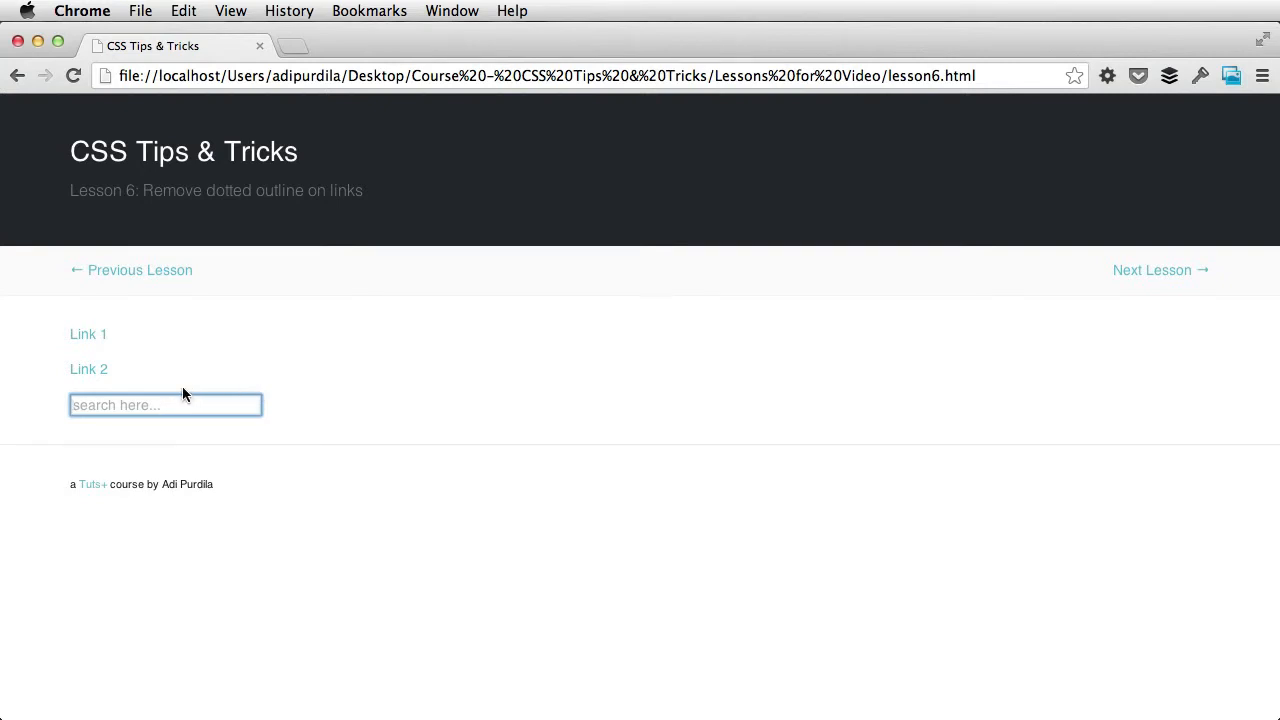
mouse_move(205, 453)
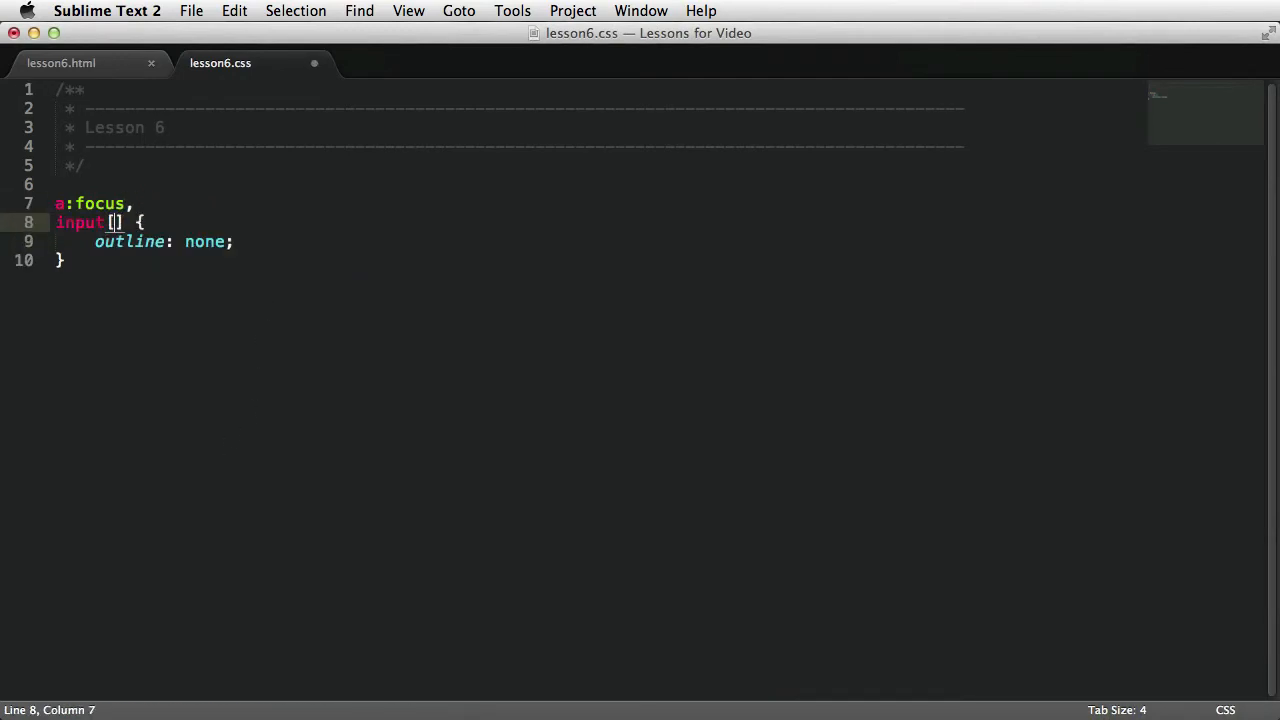
Step: Extend the outline: none selector list with input[type="text"]
text(type="text")
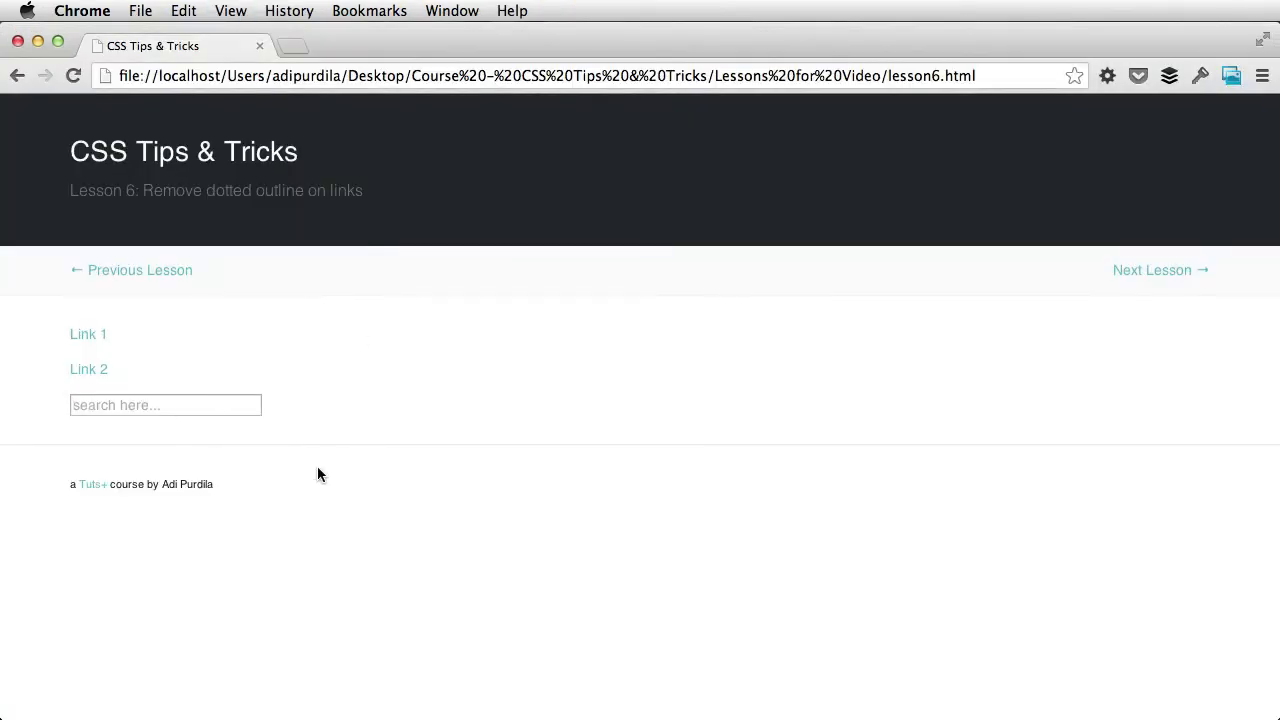
mouse_move(714, 354)
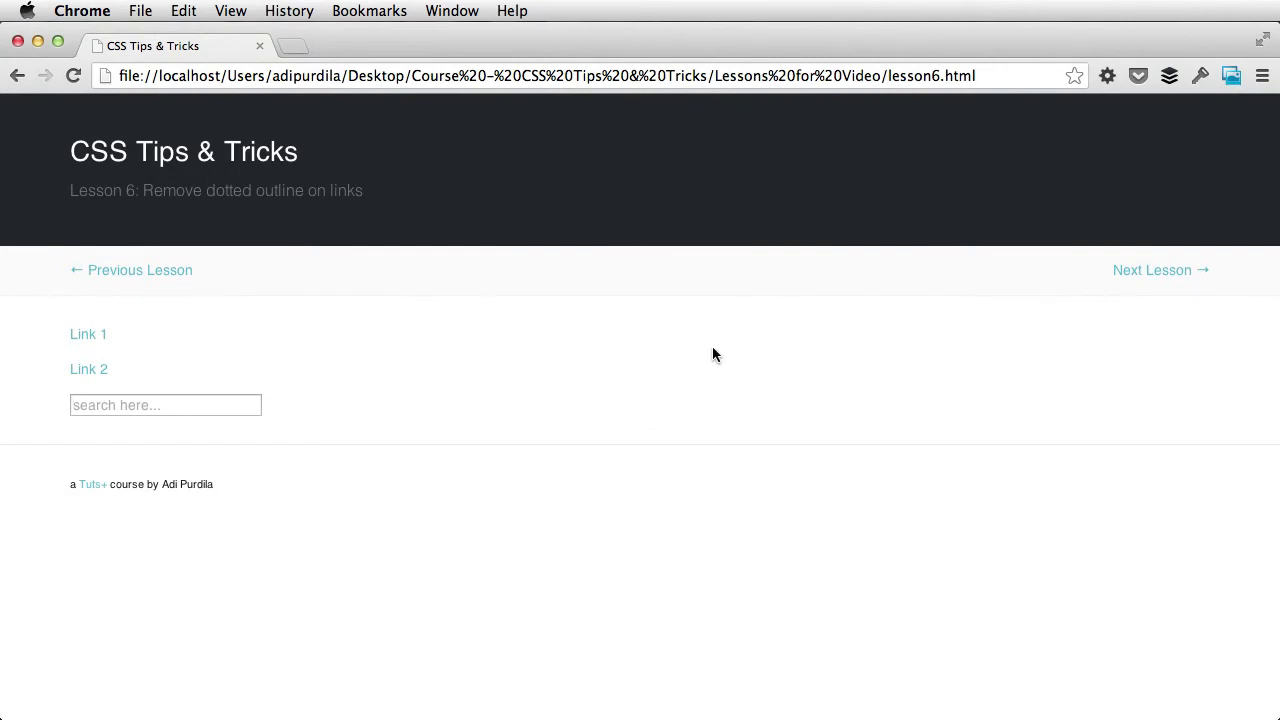